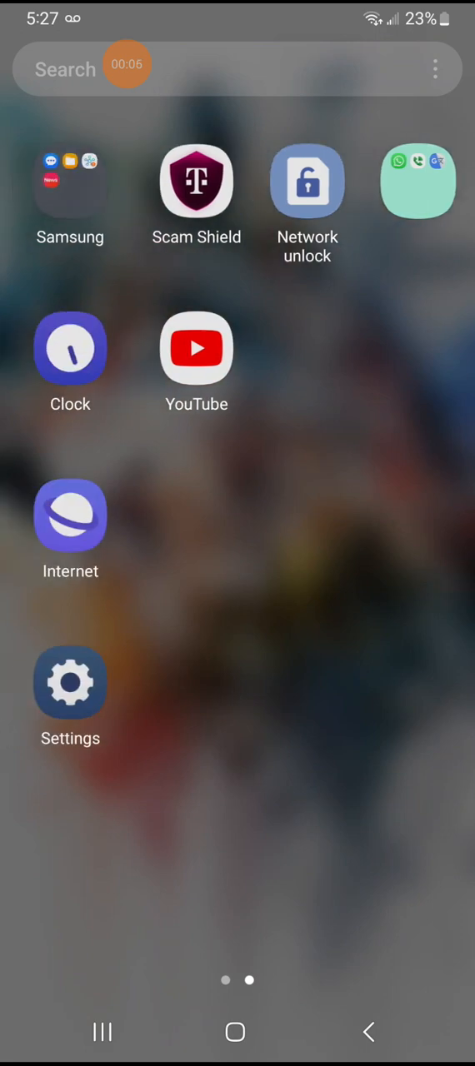
Step: Swipe to the second home screen page and launch Roblox
scroll("left", 3)
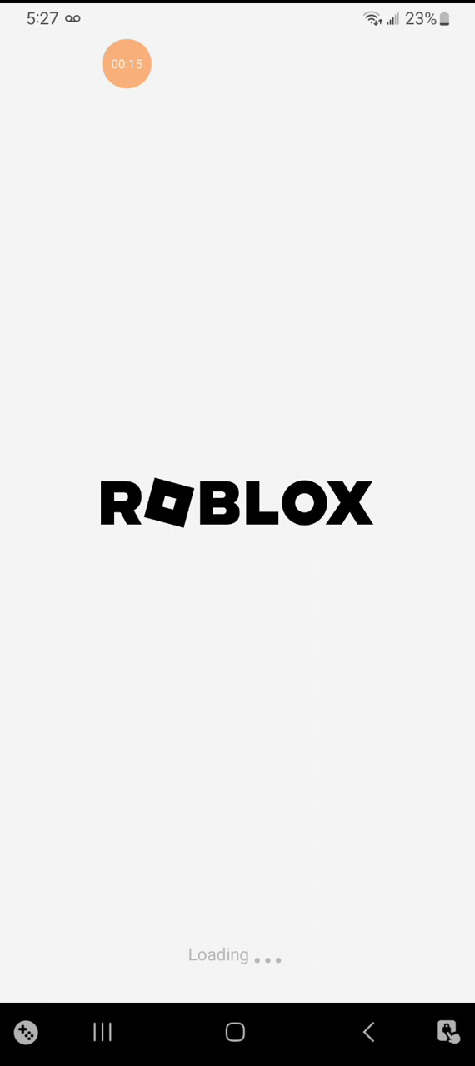
left_click_drag(237, 8, 237, 333)
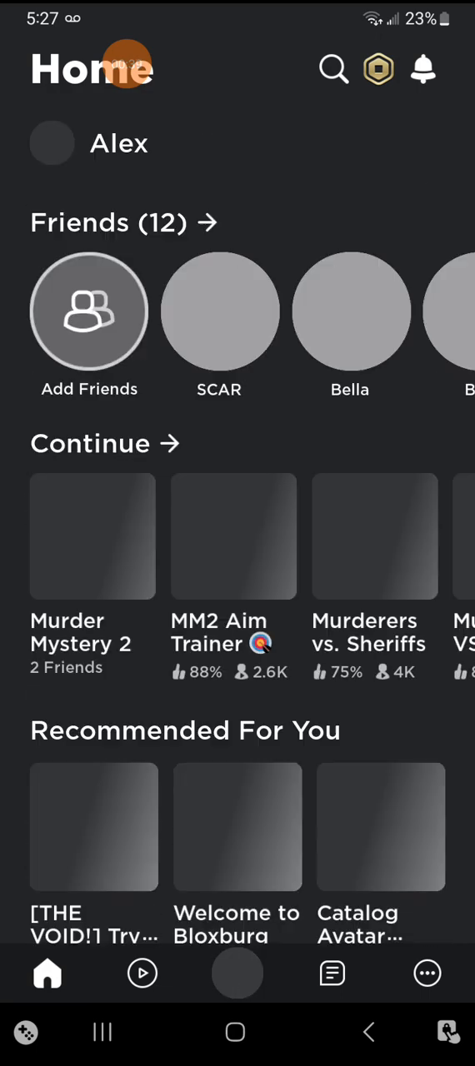
Step: Scroll through the Recommended For You games on the Roblox Home page
scroll("down", 3)
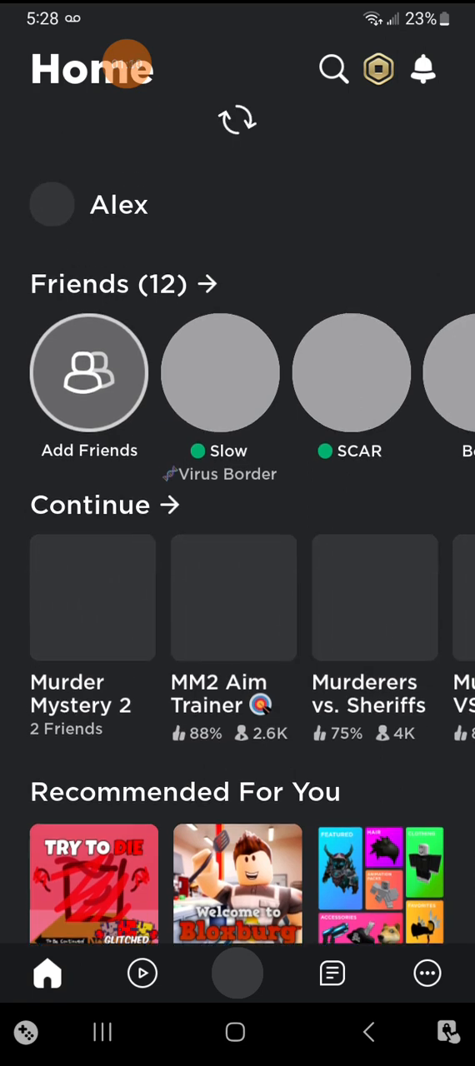
scroll("down", 3)
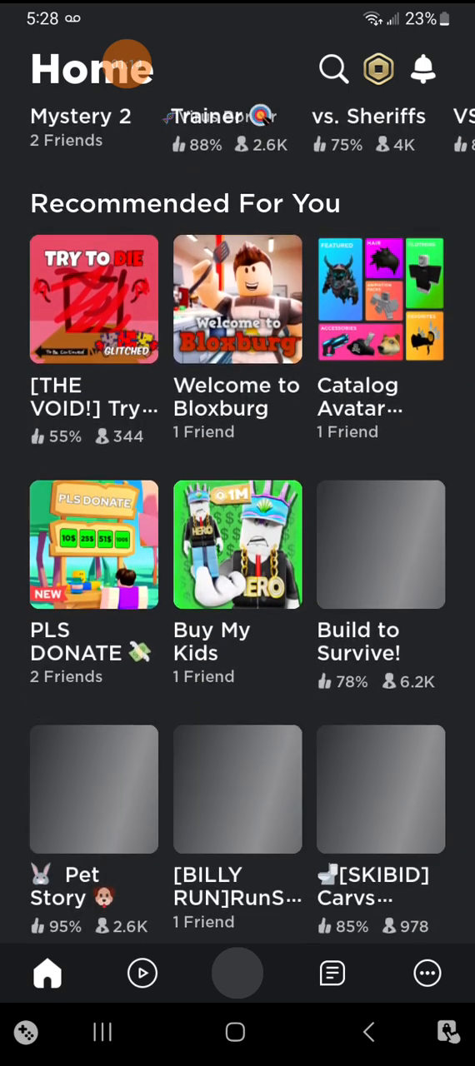
scroll("down", 3)
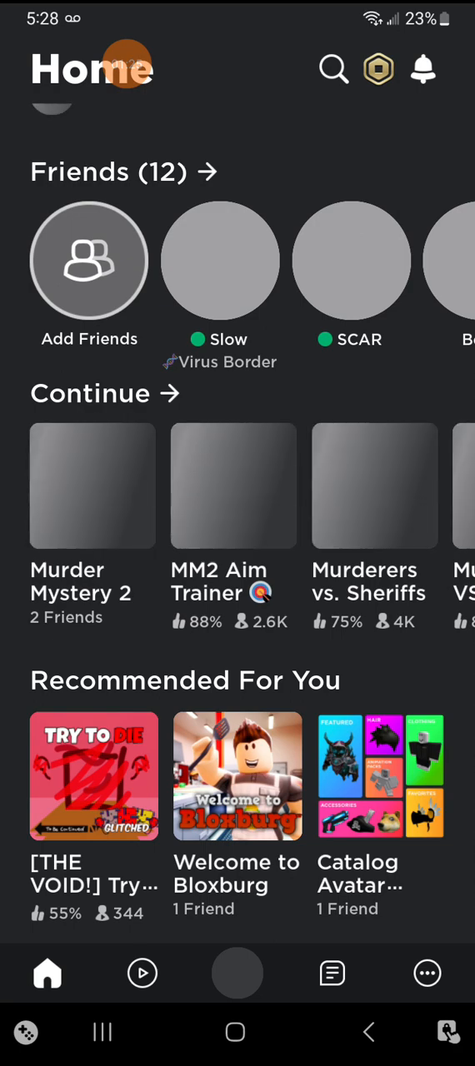
scroll("down", 3)
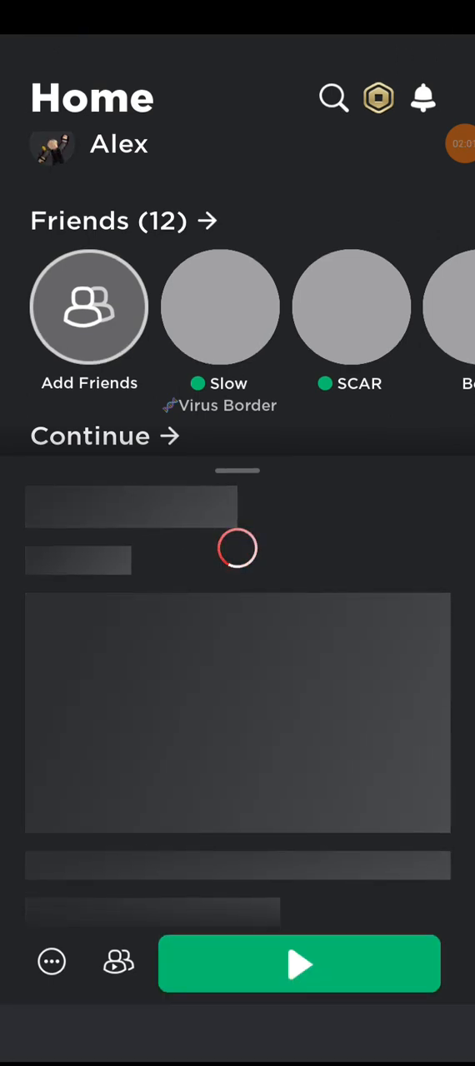
Step: Try joining Murder Mystery 2 twice, cancel the server wait each time, and exit to the home screen
left_click(300, 963)
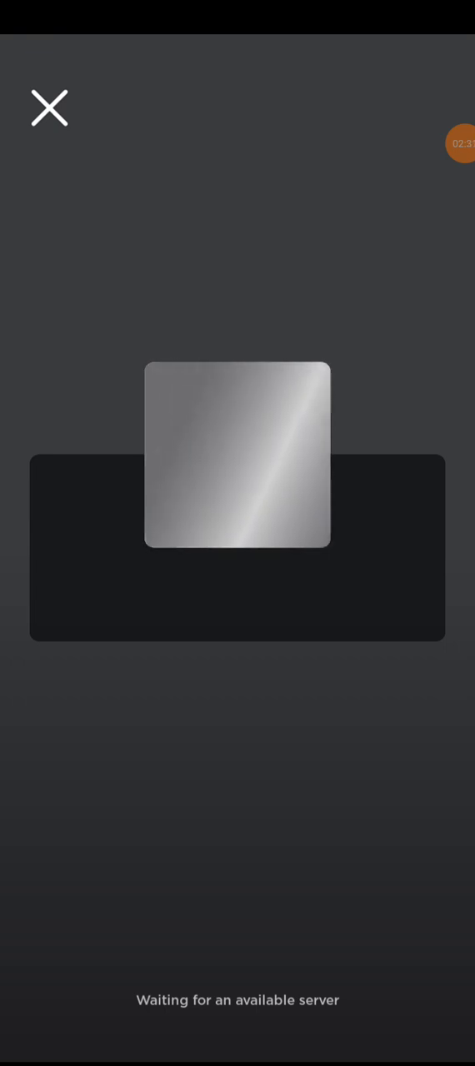
left_click(50, 107)
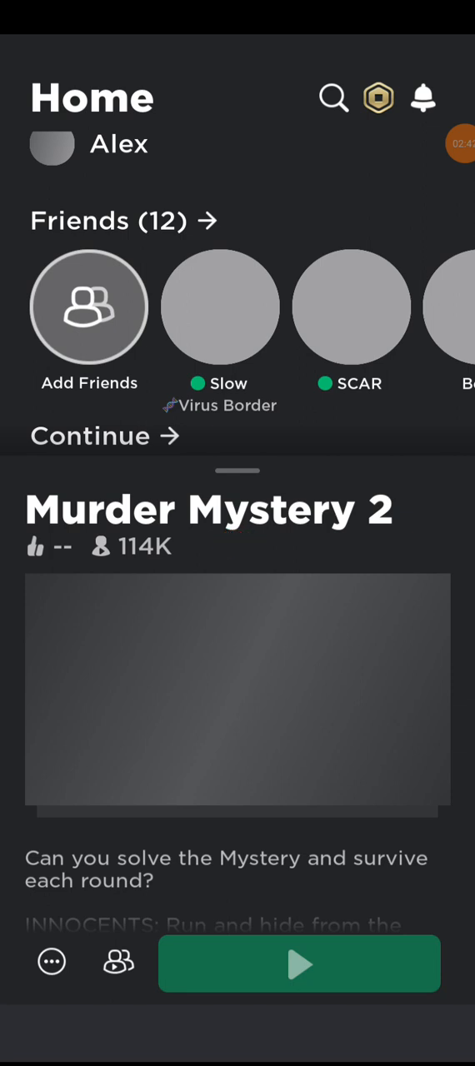
left_click(300, 963)
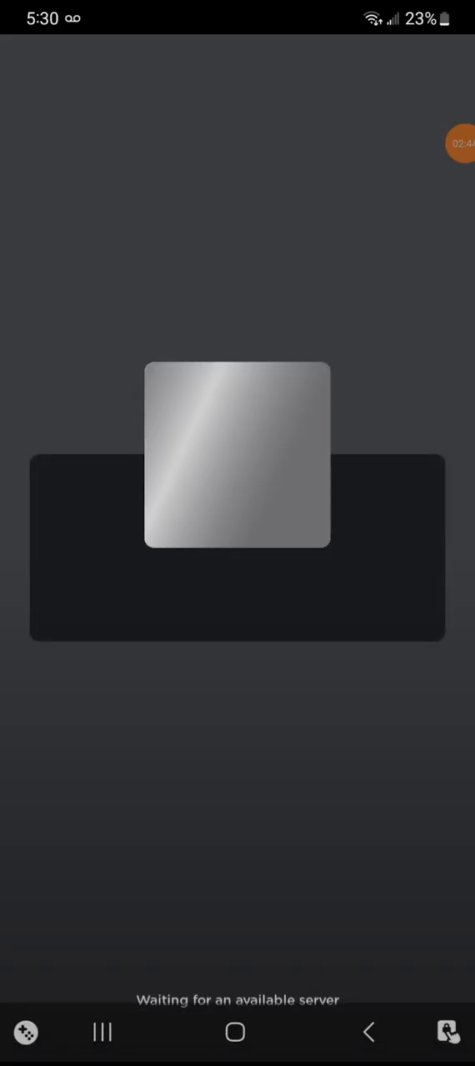
scroll("down", 3)
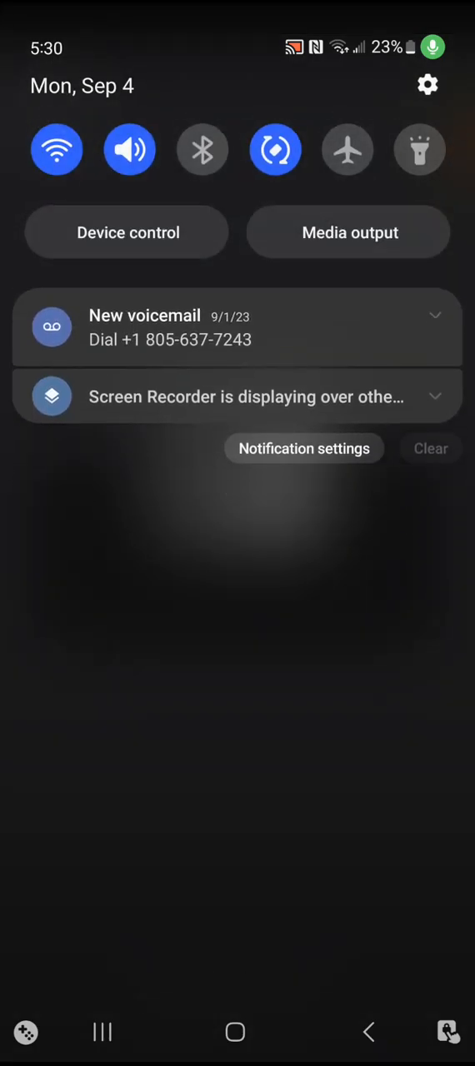
scroll("down", 3)
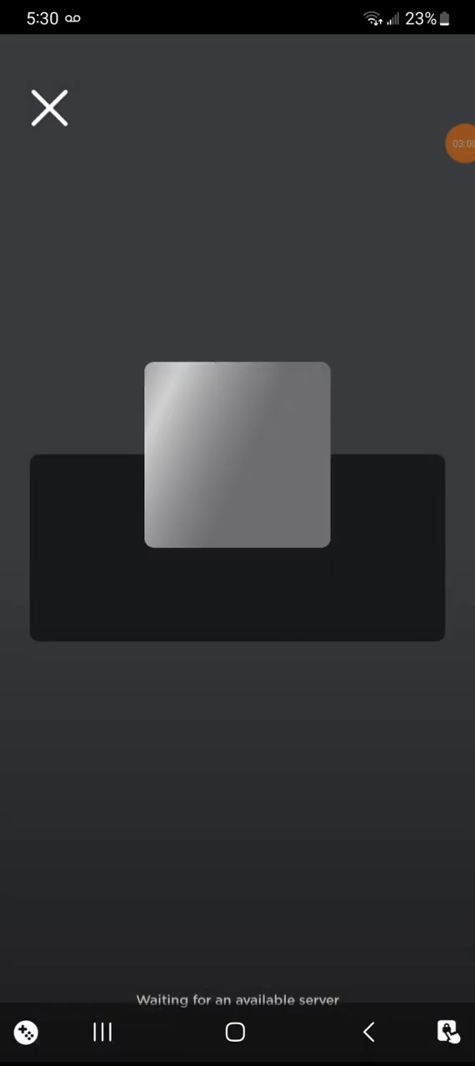
left_click(50, 107)
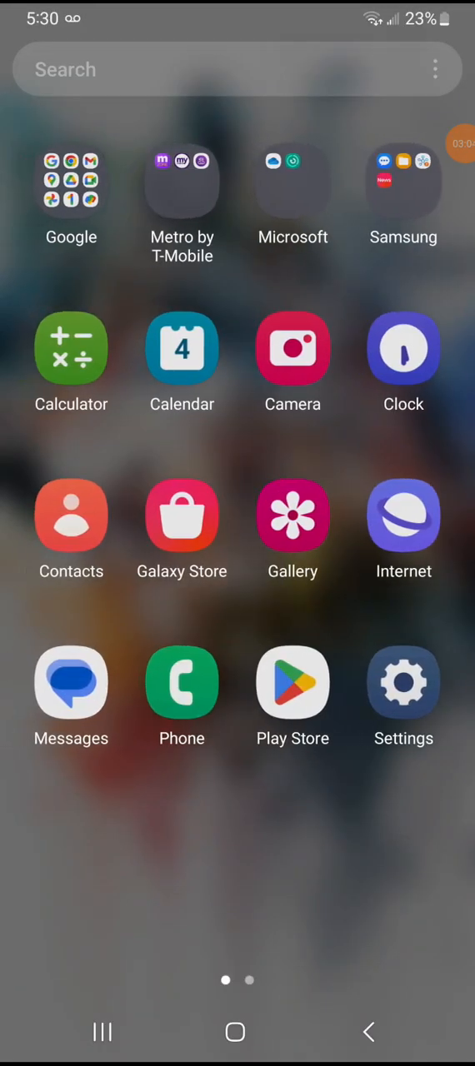
Step: Swipe to the second home page and launch Goat Simulator from the Games folder
scroll("left", 3)
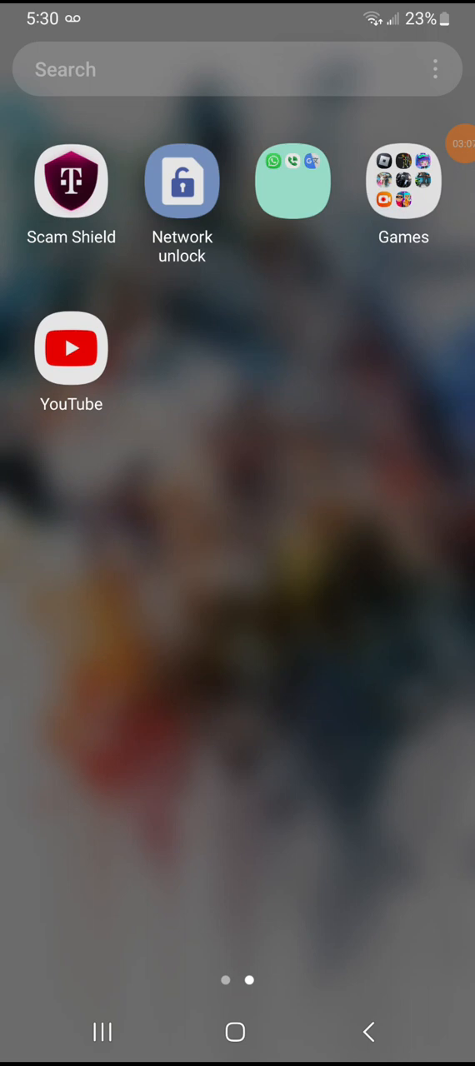
scroll("left", 3)
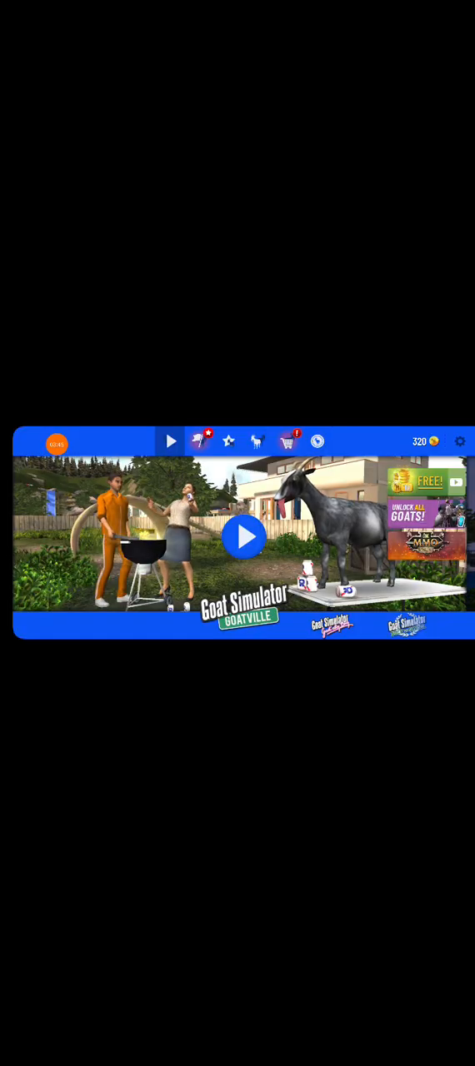
Step: Check the Challenges list, return to the title screen, and start a Goatville game
left_click(229, 441)
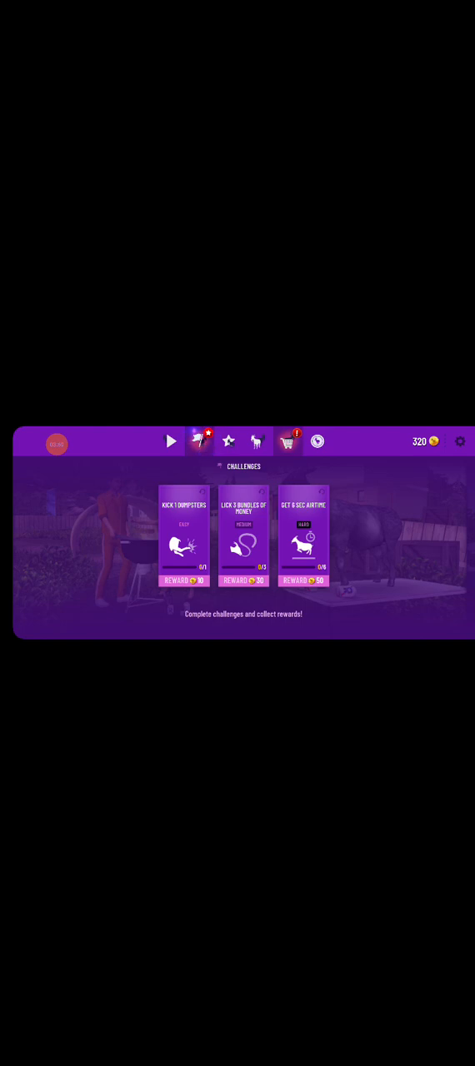
left_click(286, 441)
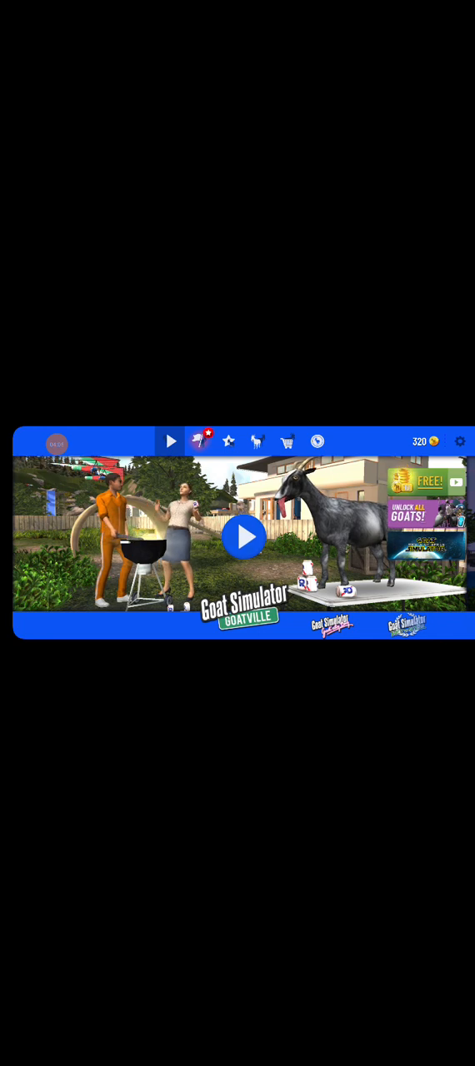
left_click(243, 537)
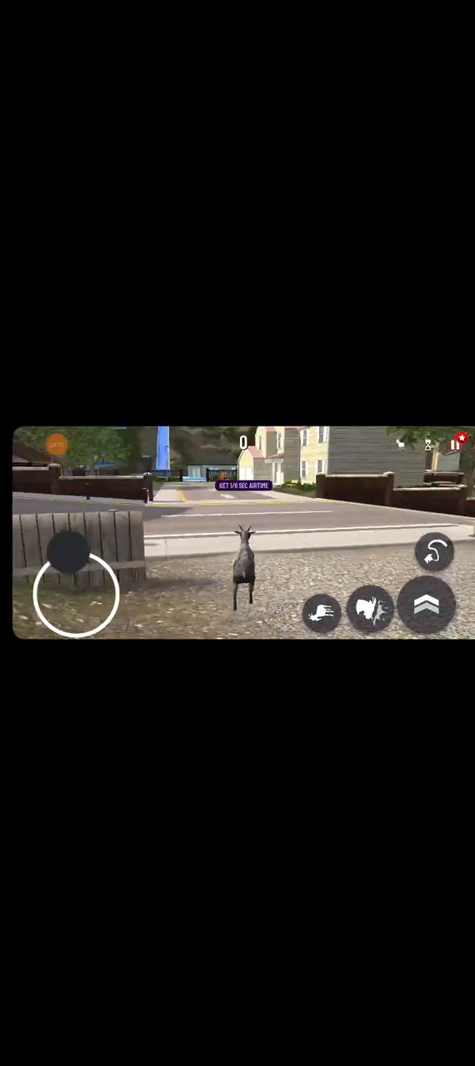
Step: Steer the goat around the yard, claim the dumpster challenge reward, and walk out of the store
left_click_drag(80, 558, 64, 542)
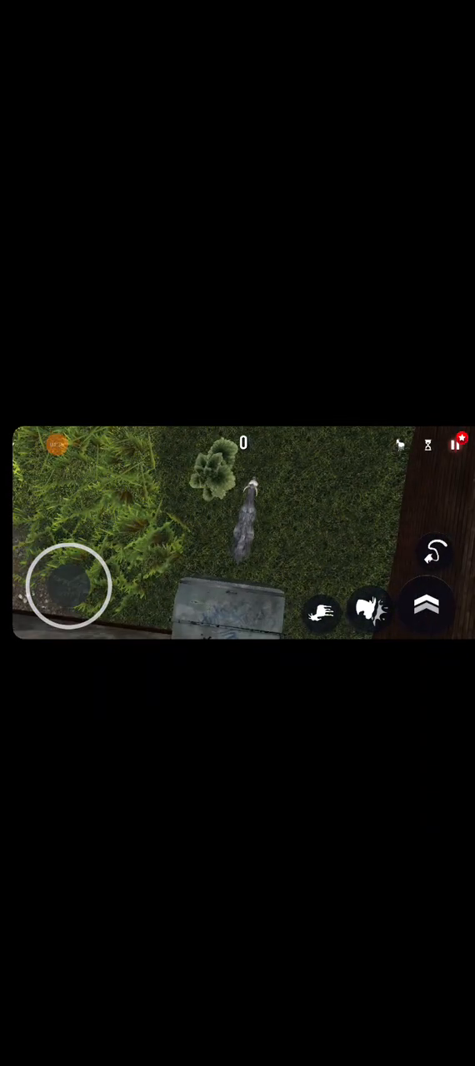
left_click_drag(70, 591, 53, 549)
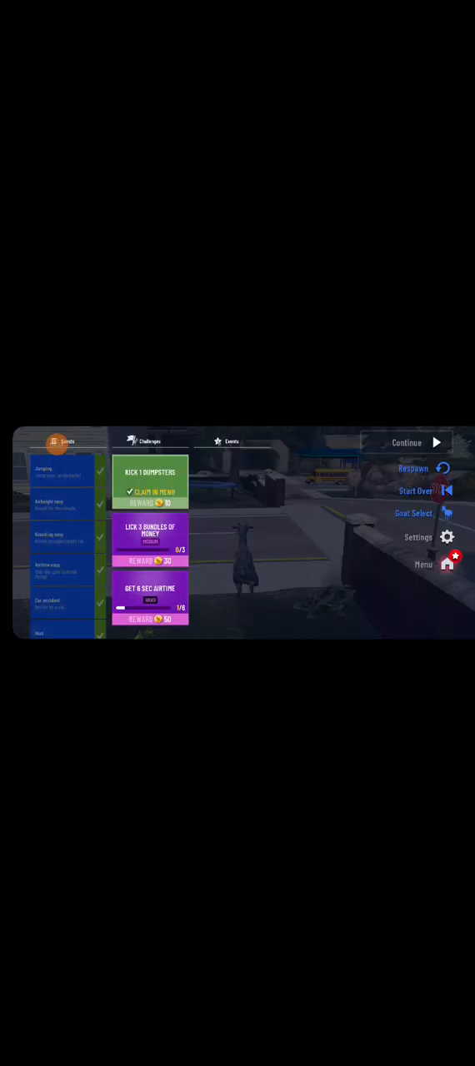
left_click(406, 443)
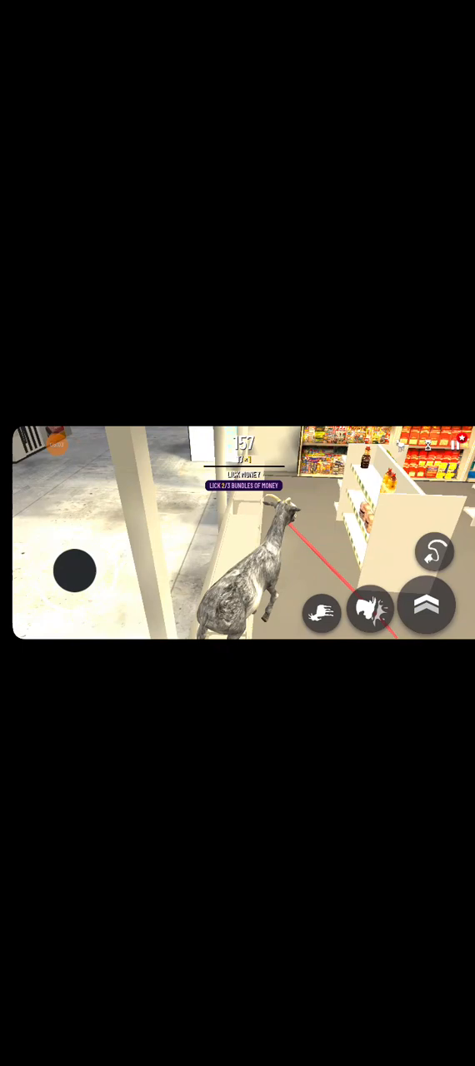
left_click_drag(75, 569, 74, 608)
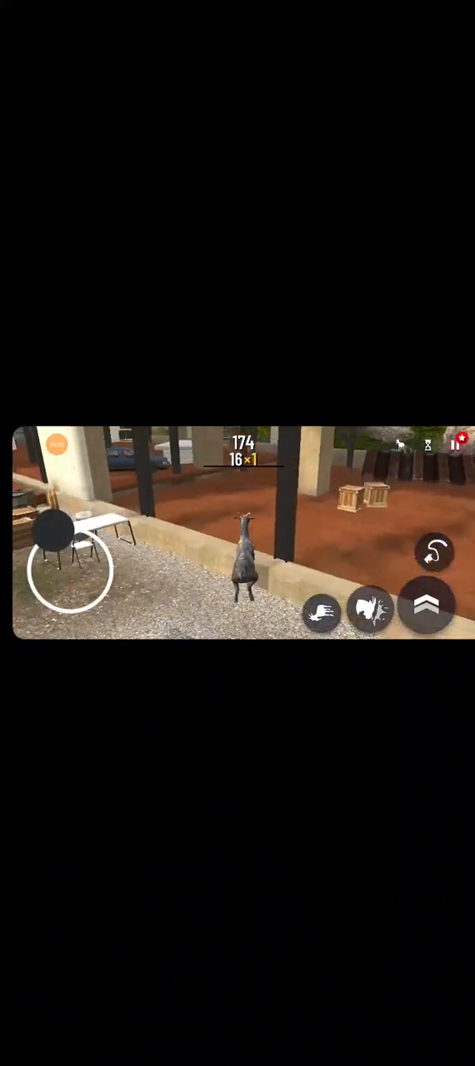
Step: Collect the money bundle, climb the crane tower and walk along its top
left_click_drag(70, 570, 80, 533)
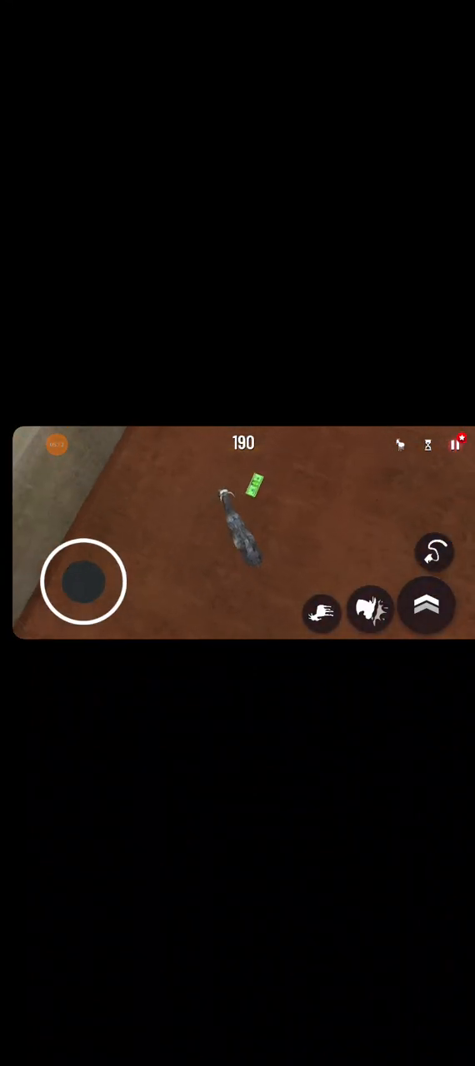
left_click_drag(83, 581, 67, 530)
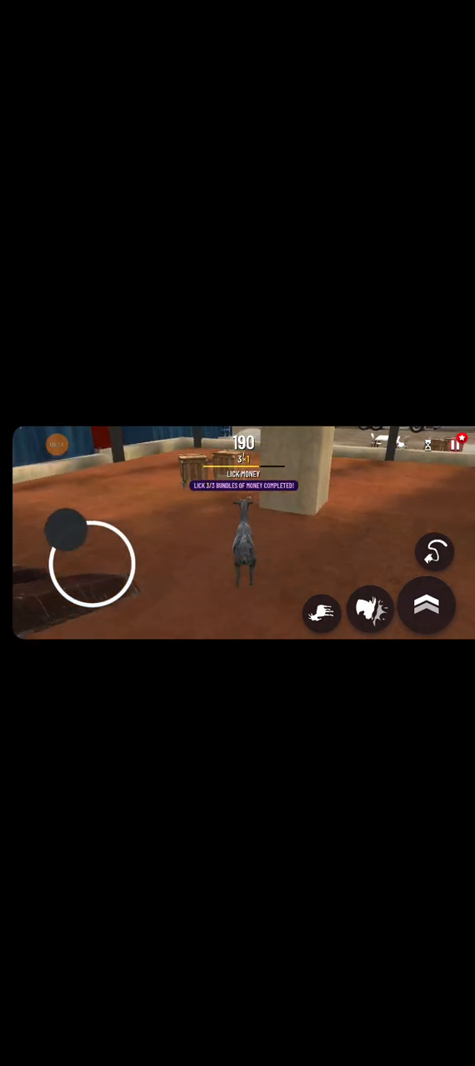
left_click_drag(64, 530, 92, 563)
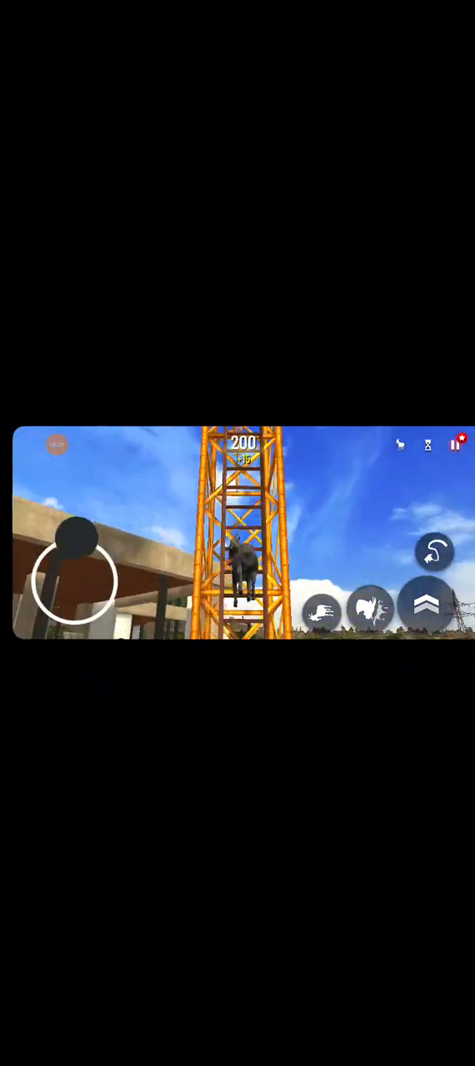
left_click_drag(77, 580, 77, 537)
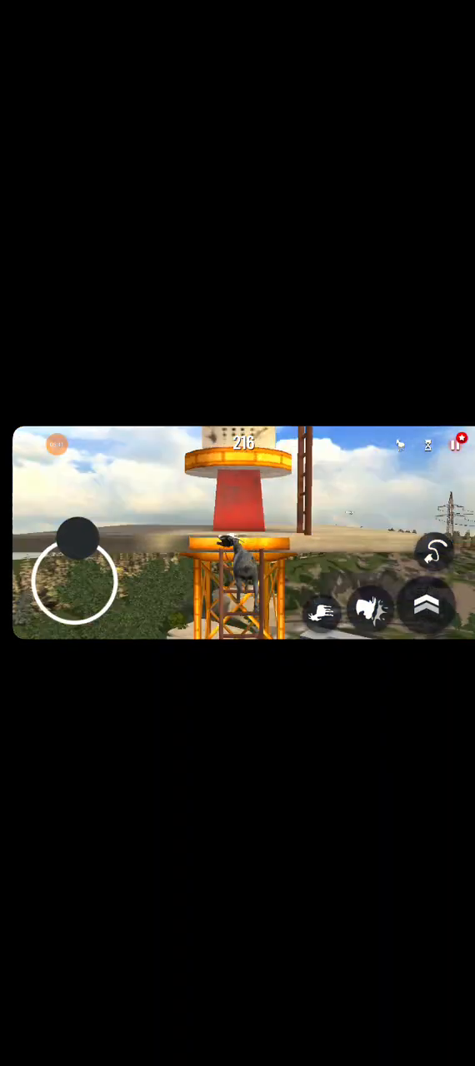
left_click_drag(80, 558, 97, 563)
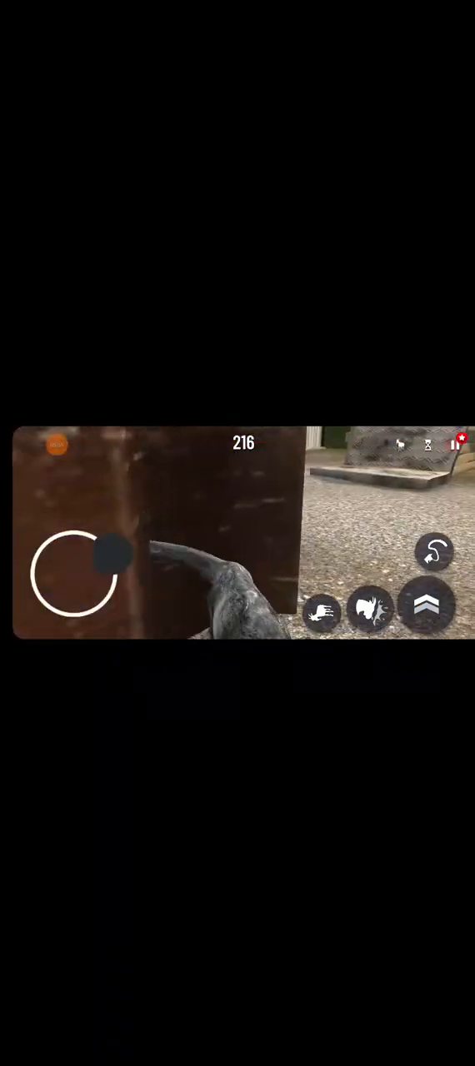
left_click_drag(109, 553, 53, 536)
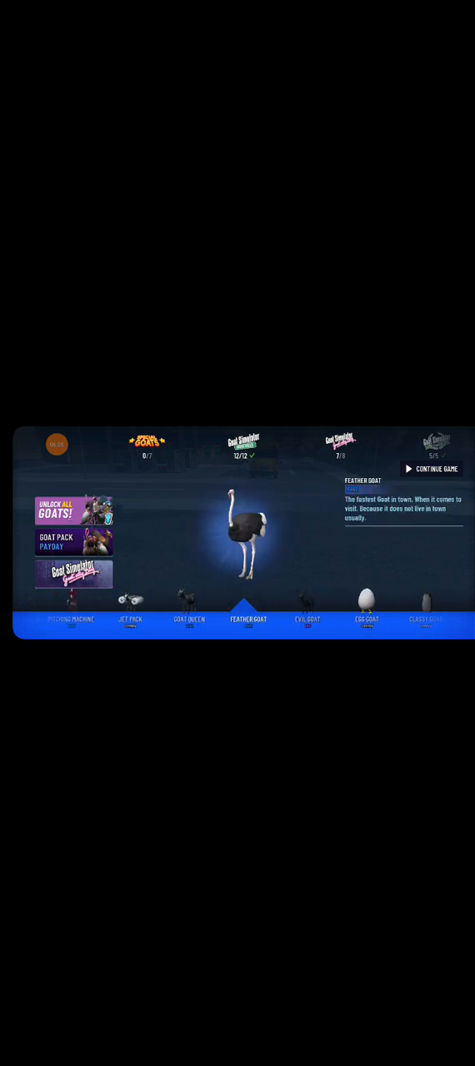
Step: Continue the game as the ostrich Feather Goat and run it along the street
left_click(432, 470)
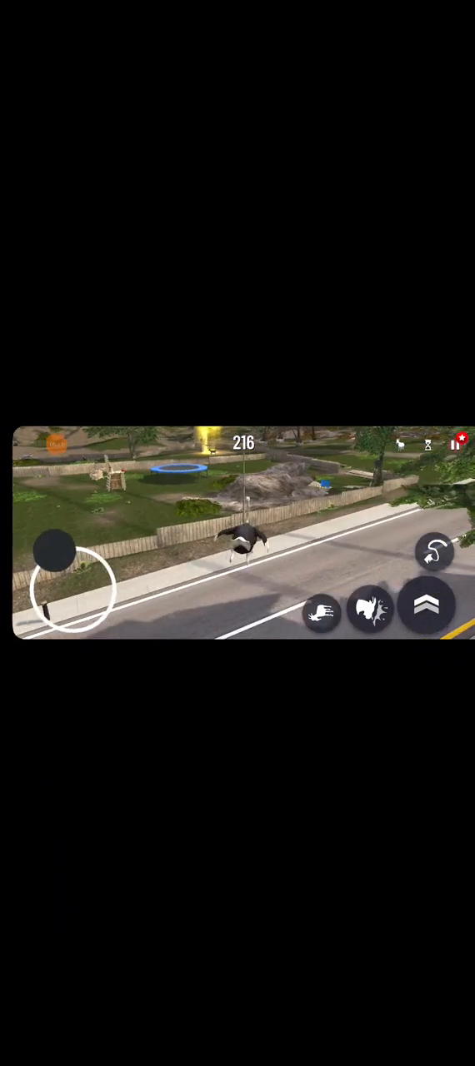
left_click_drag(57, 554, 80, 567)
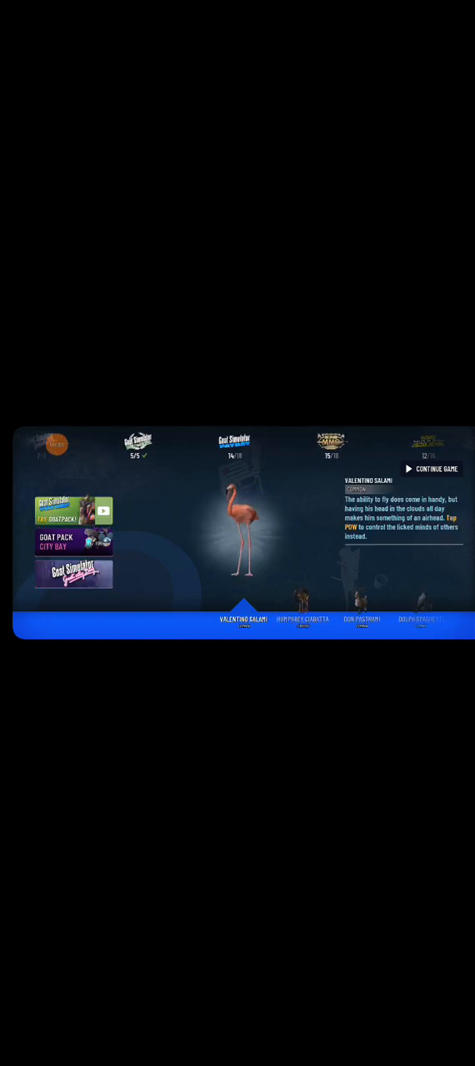
Step: Continue the game as the flamingo goat and fly it over the rocky area
left_click(425, 468)
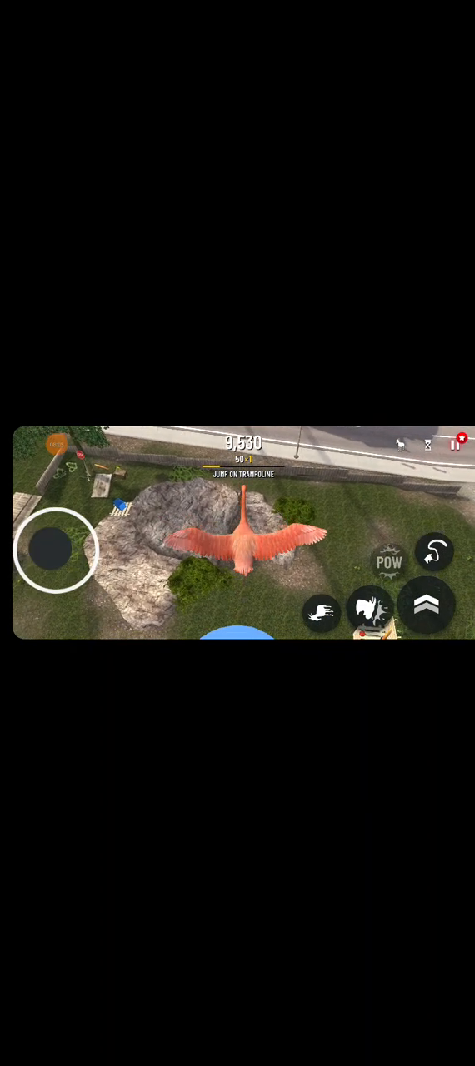
left_click_drag(58, 550, 92, 587)
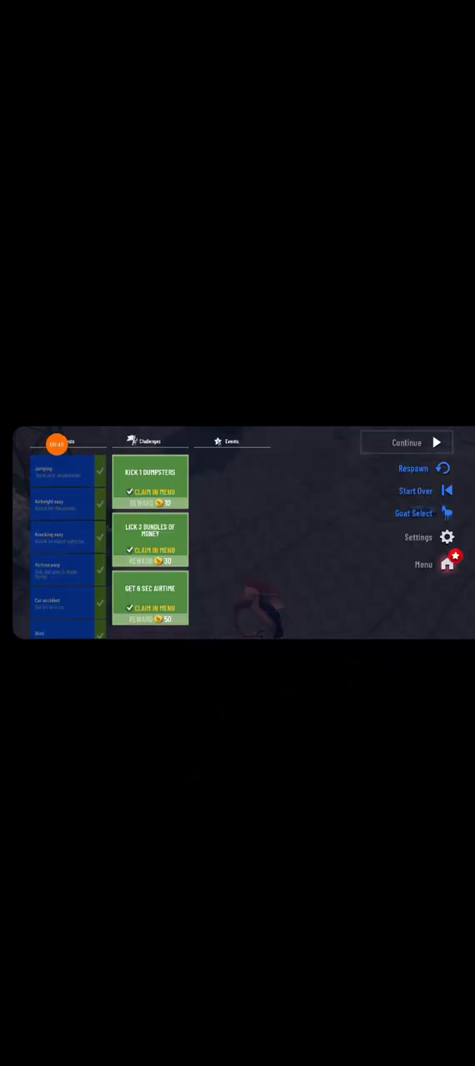
Step: Open the challenge rewards screen and swap one challenge for a new one
left_click(406, 443)
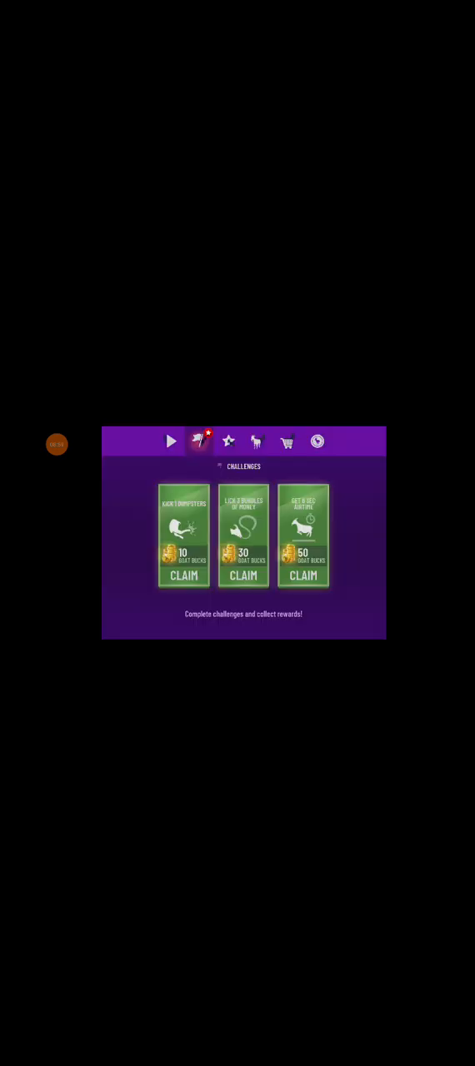
left_click(303, 576)
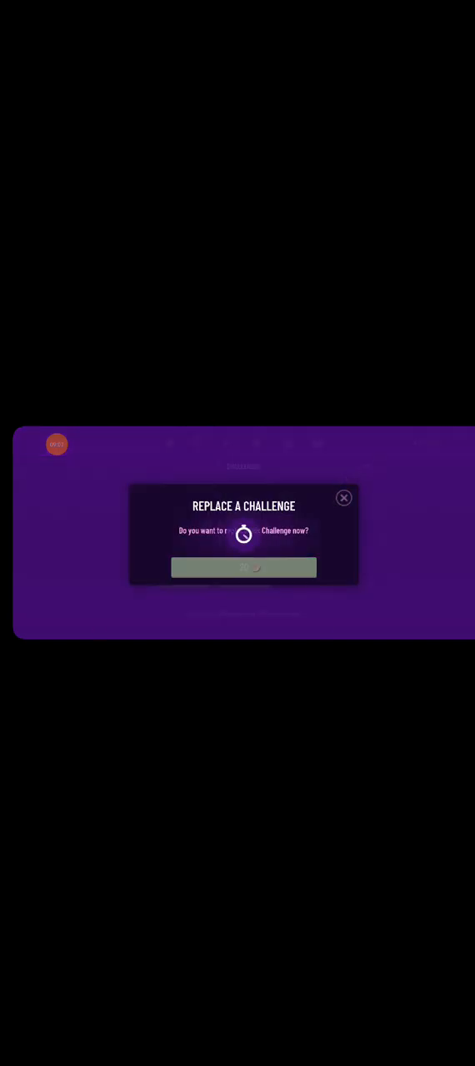
left_click(344, 497)
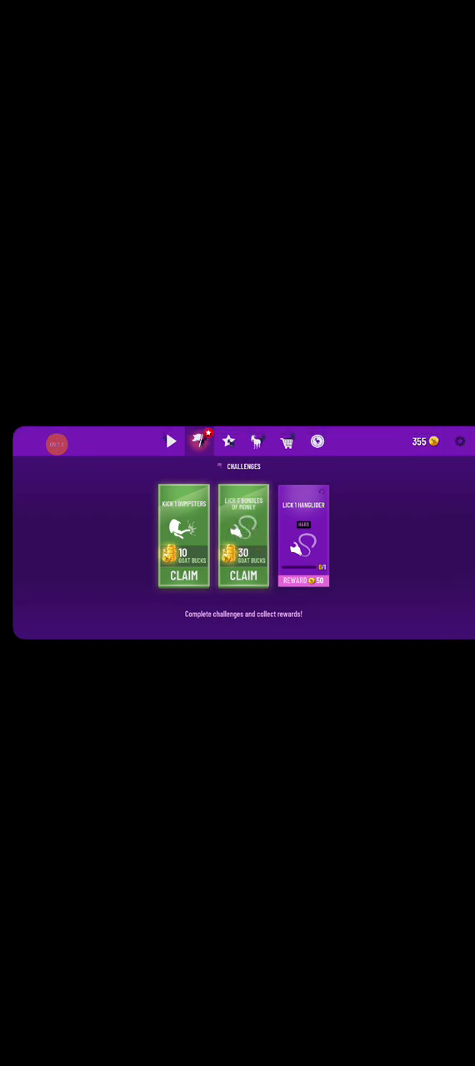
Step: Claim the 30-buck money-licking and 10-buck dumpster rewards, dismiss the server error, and accept the free replacement
left_click(243, 576)
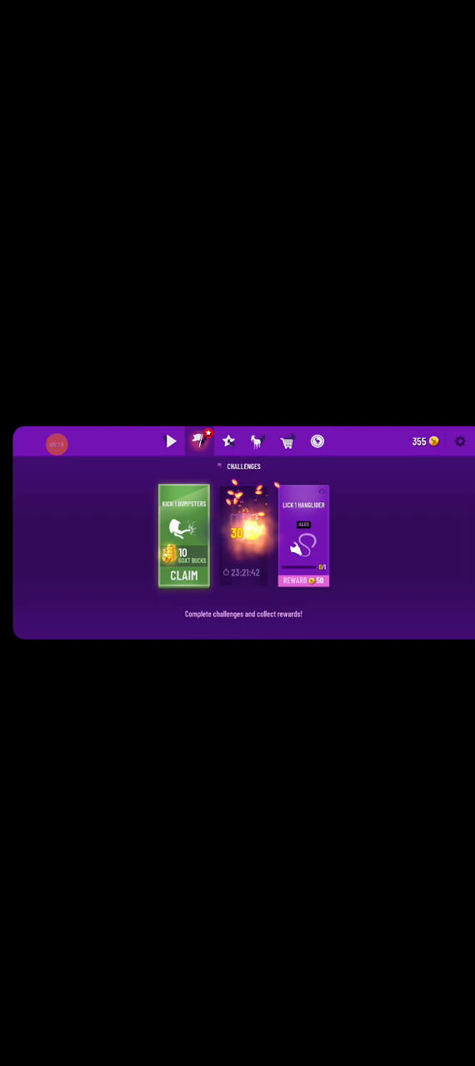
left_click(243, 533)
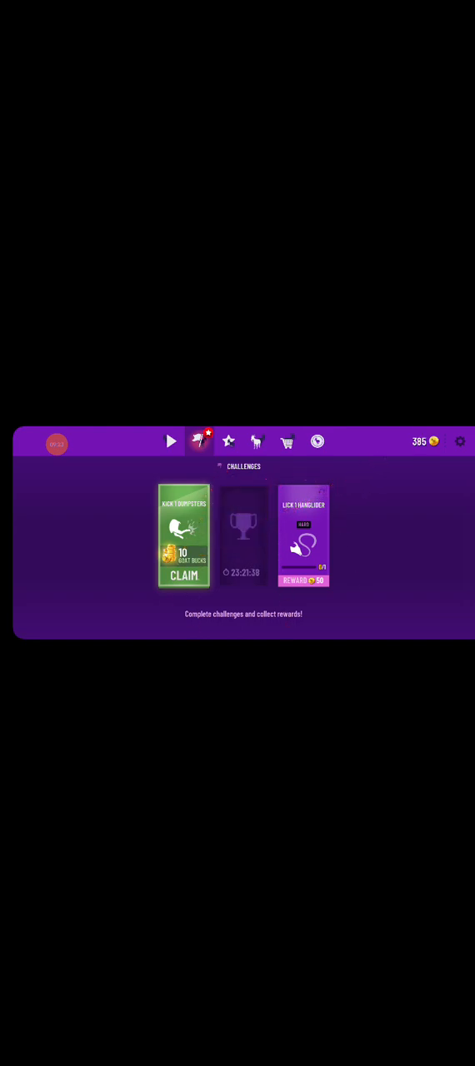
left_click(183, 576)
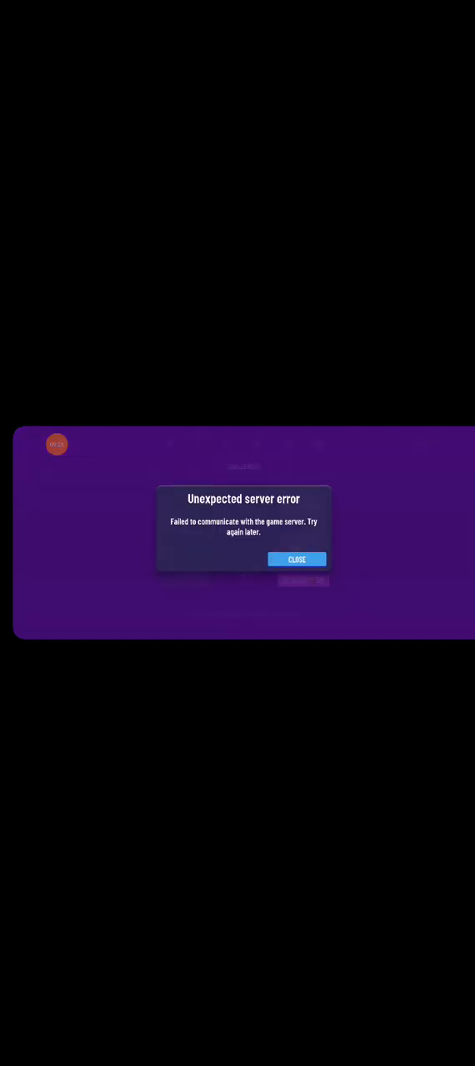
left_click(297, 560)
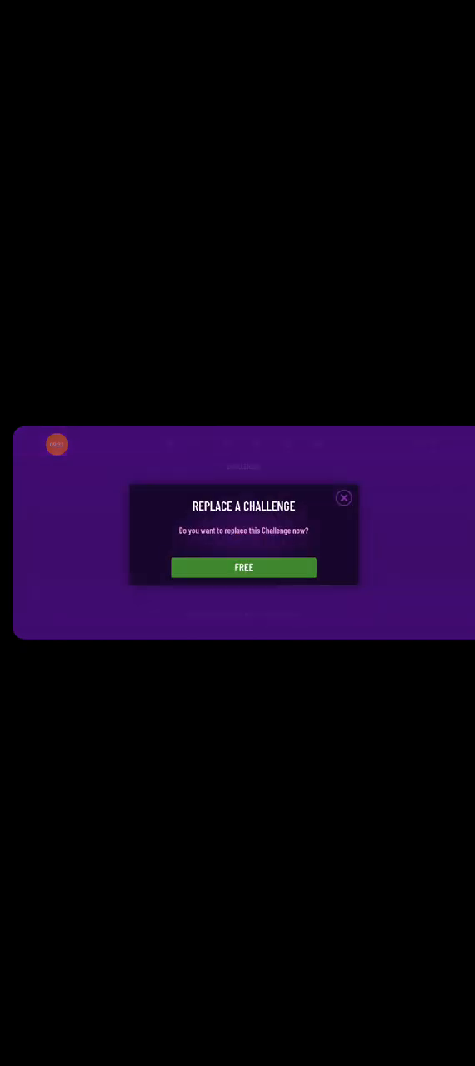
left_click(244, 566)
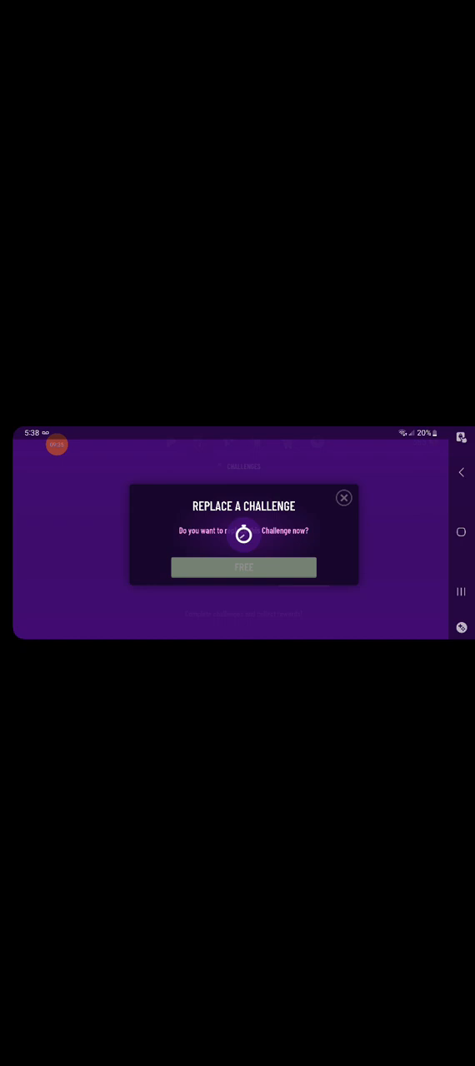
left_click(343, 497)
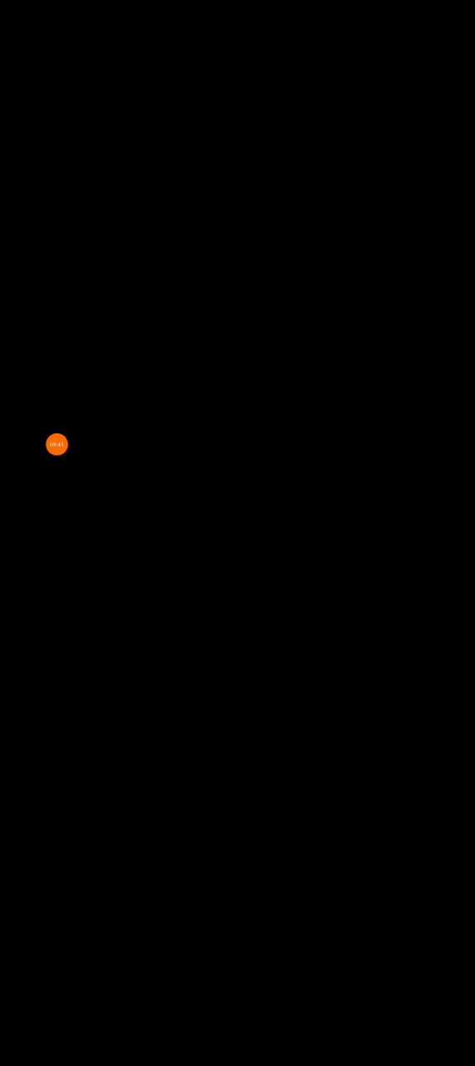
Step: Return to play, walk the goat briefly, then claim the 50 goat-buck challenge reward
left_click(57, 444)
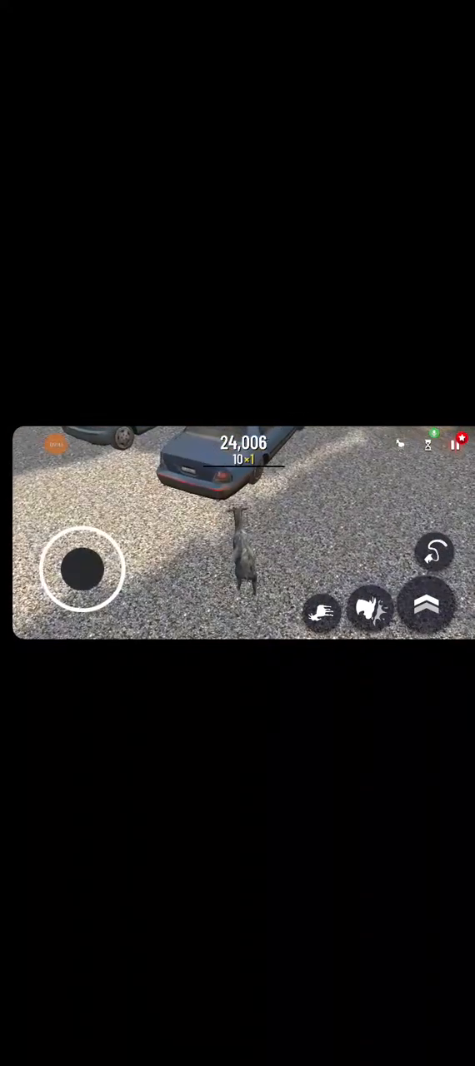
left_click_drag(82, 570, 76, 532)
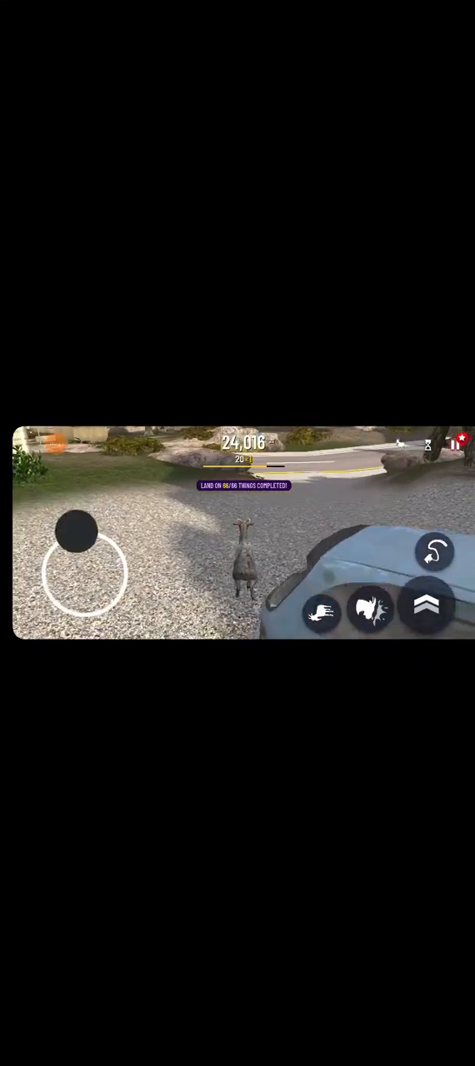
left_click_drag(76, 531, 103, 569)
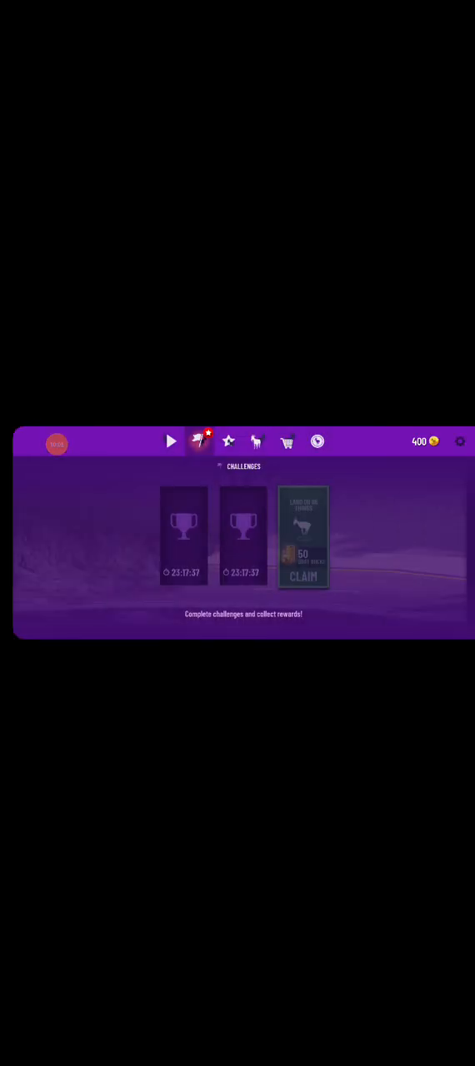
left_click(303, 577)
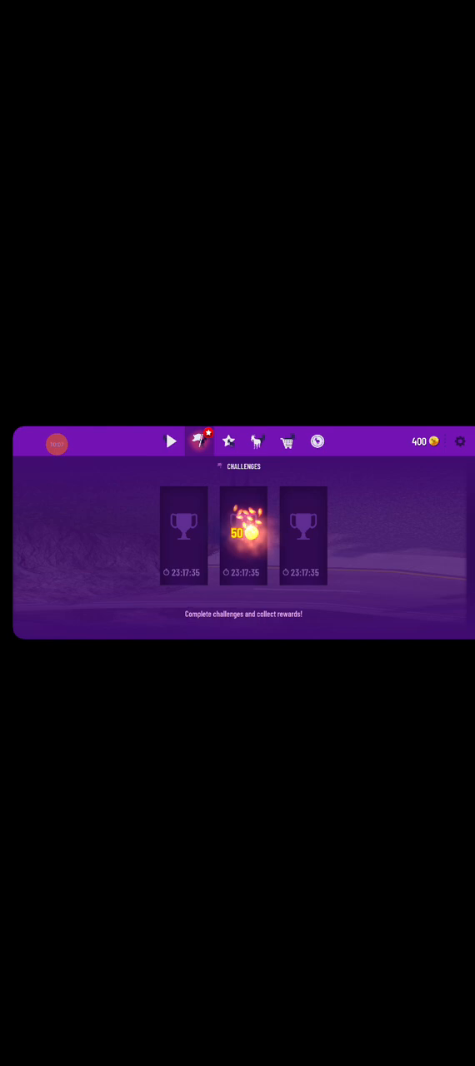